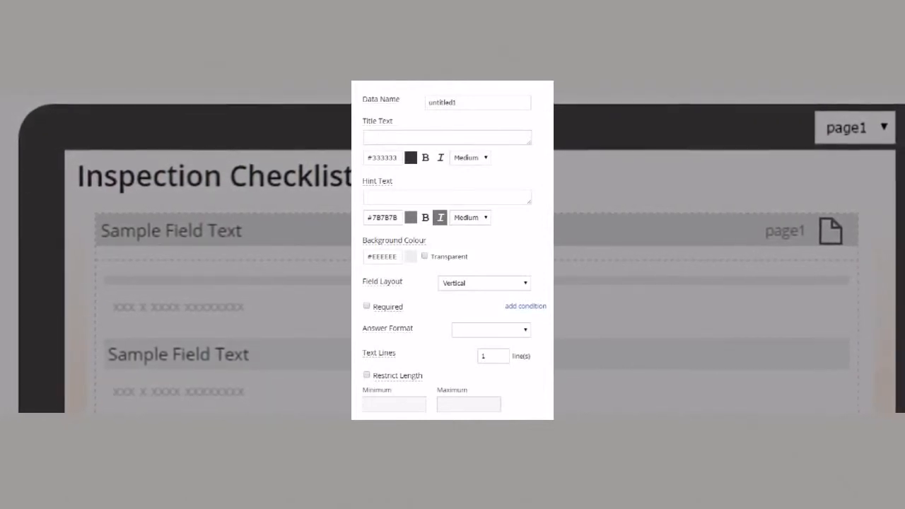
# Step: Give the text field the data name 'inspectorName' and the title 'Inspector Name:'
pyautogui.write('inspectorName')
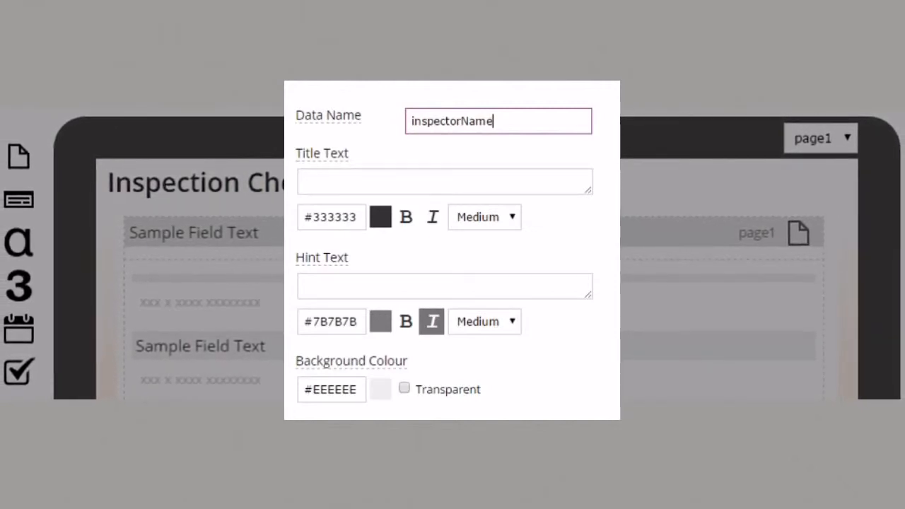
pyautogui.write('Inspector Name:')
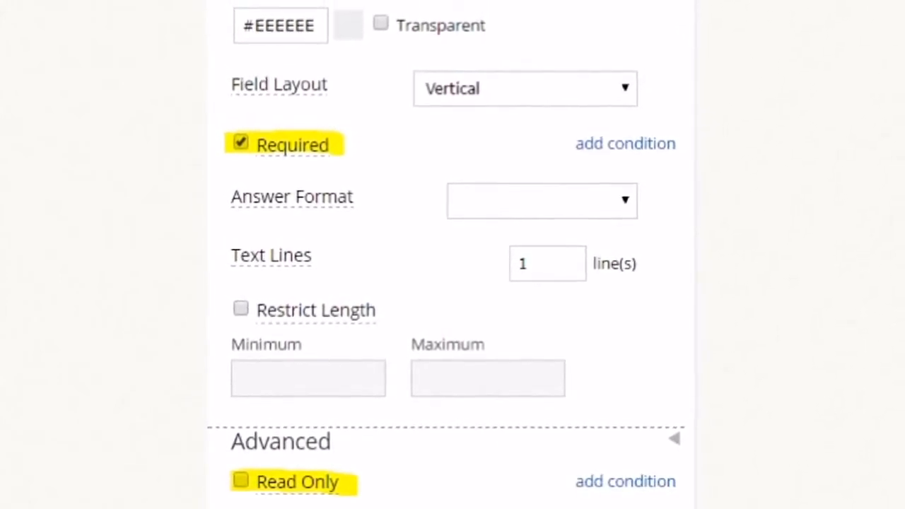
# Step: Scroll through the field's Advanced properties with Required on and Read Only off
pyautogui.scroll(-3)
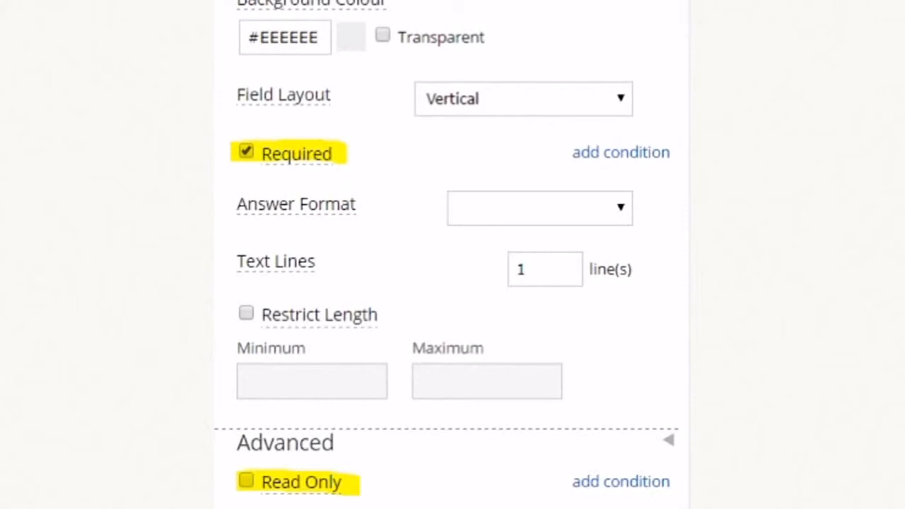
pyautogui.scroll(-3)
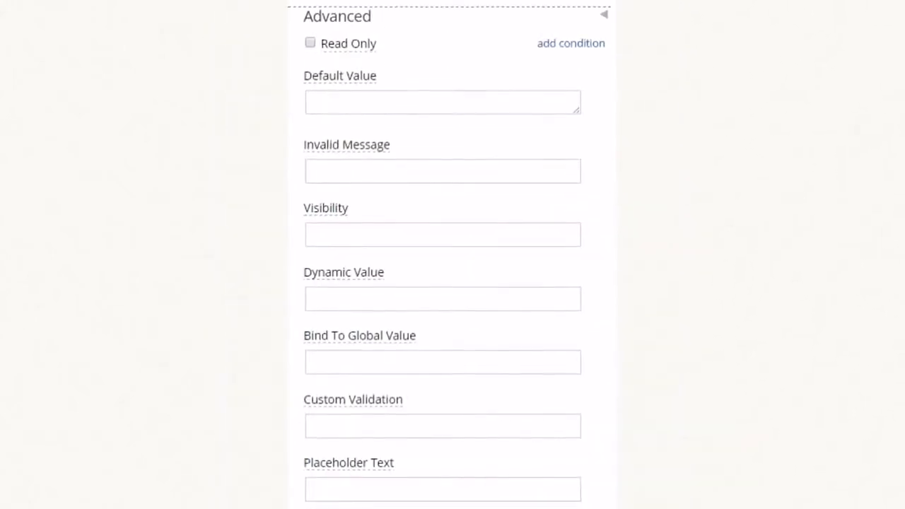
pyautogui.scroll(-3)
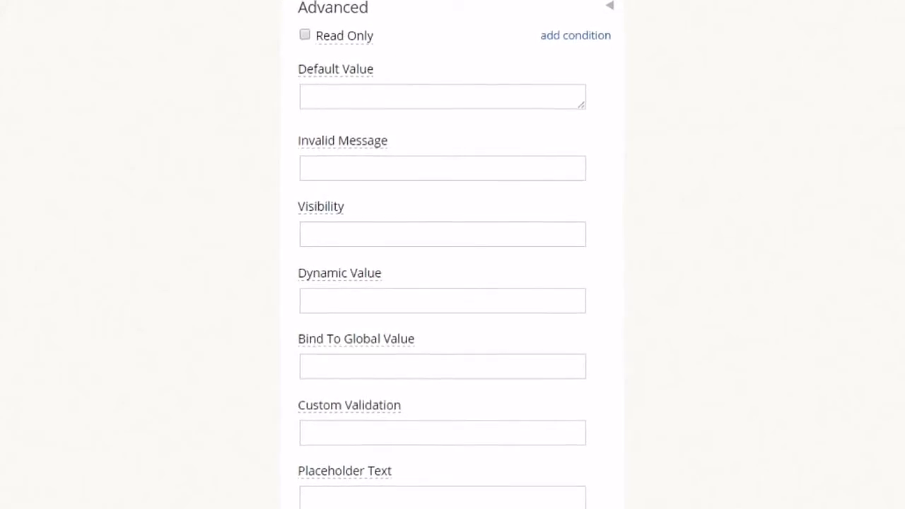
pyautogui.scroll(-3)
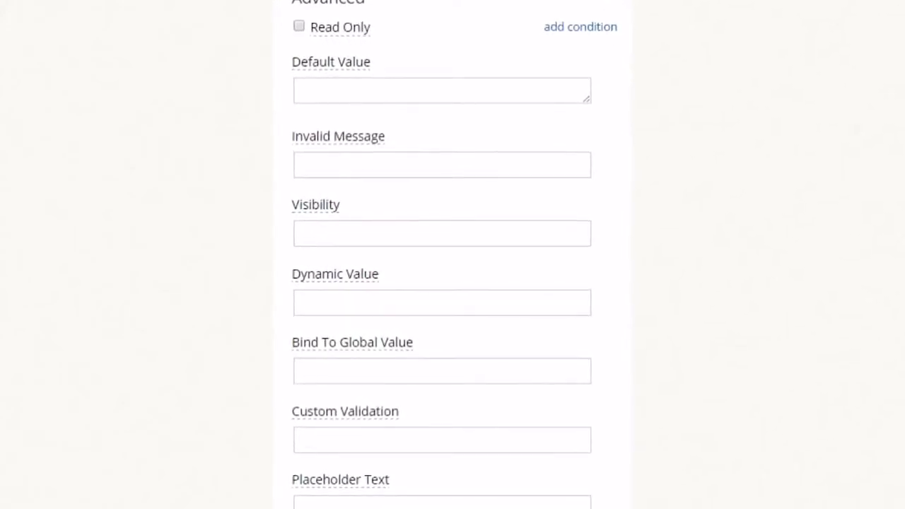
pyautogui.scroll(-3)
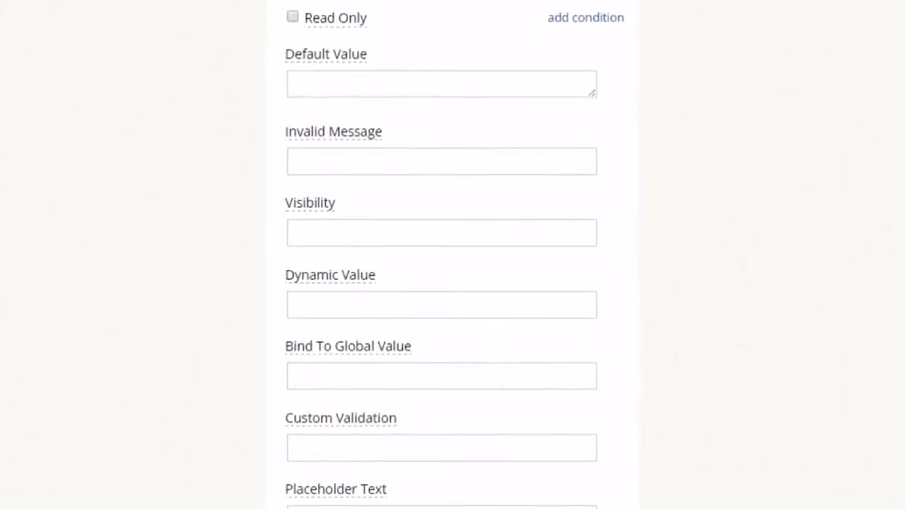
pyautogui.scroll(-3)
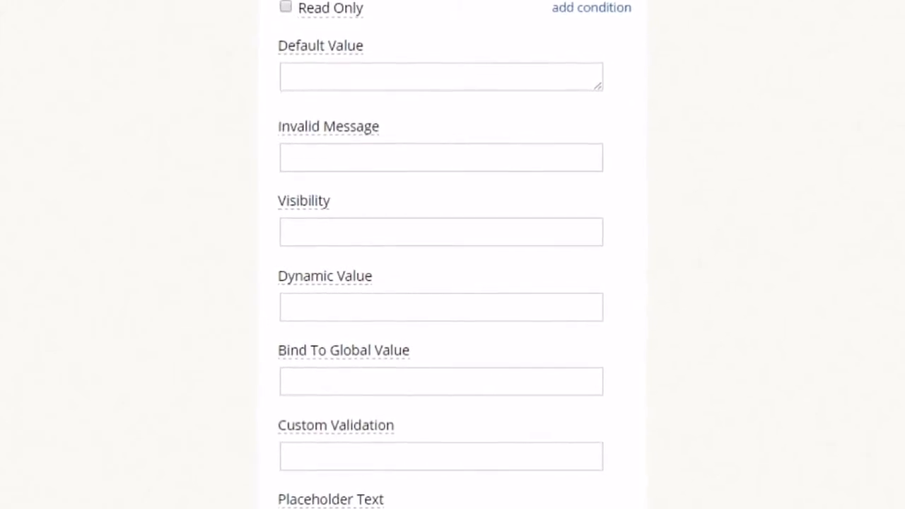
pyautogui.scroll(-3)
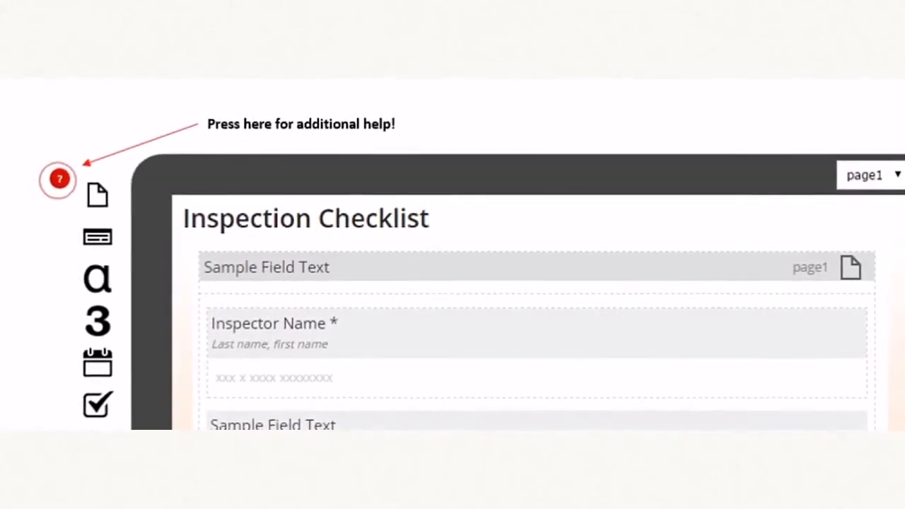
# Step: Open chat support from the red help button
pyautogui.click(58, 179)
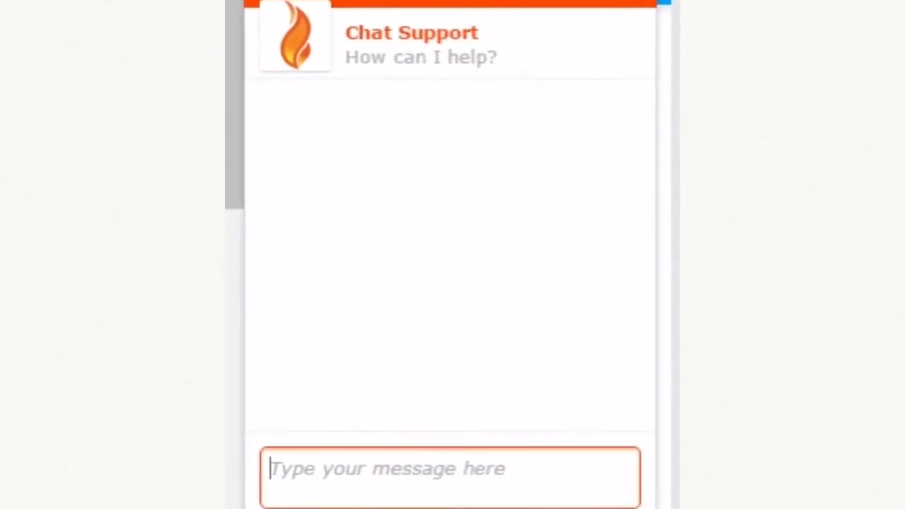
# Step: Scroll down within the open Chat Support window
pyautogui.scroll(-3)
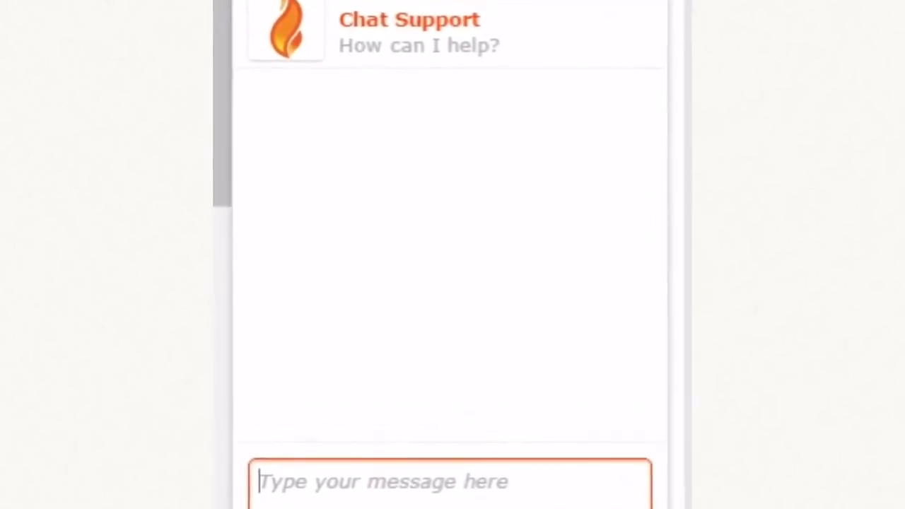